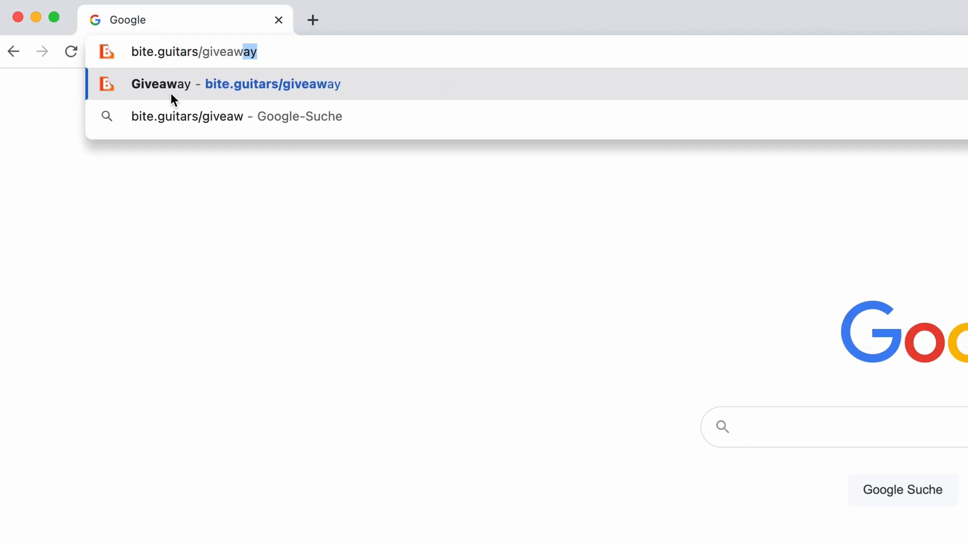
Step: Open the BITE bass giveaway page and copy the configurator's SHARE link
{"action": "left_click", "coordinate": [235, 85]}
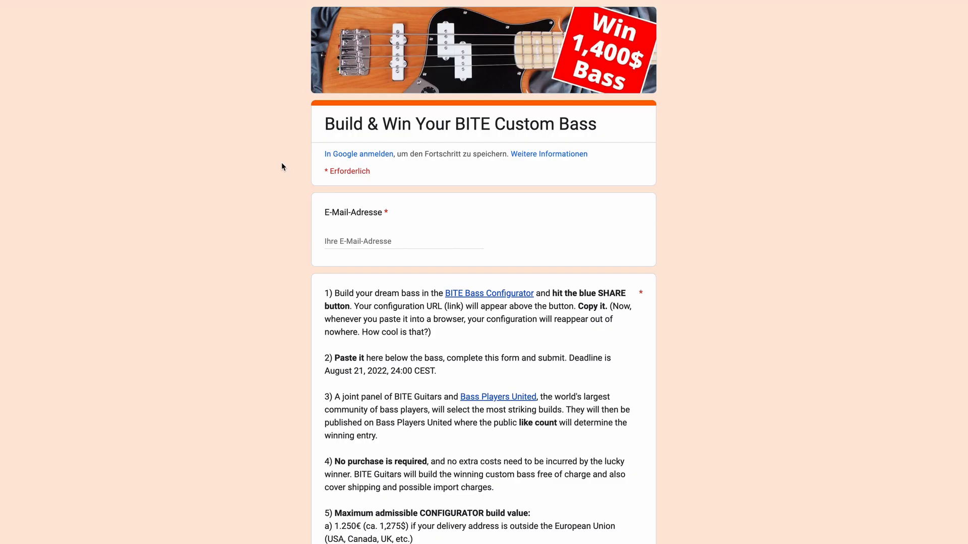
{"action": "scroll", "scroll_direction": "down", "scroll_amount": 3}
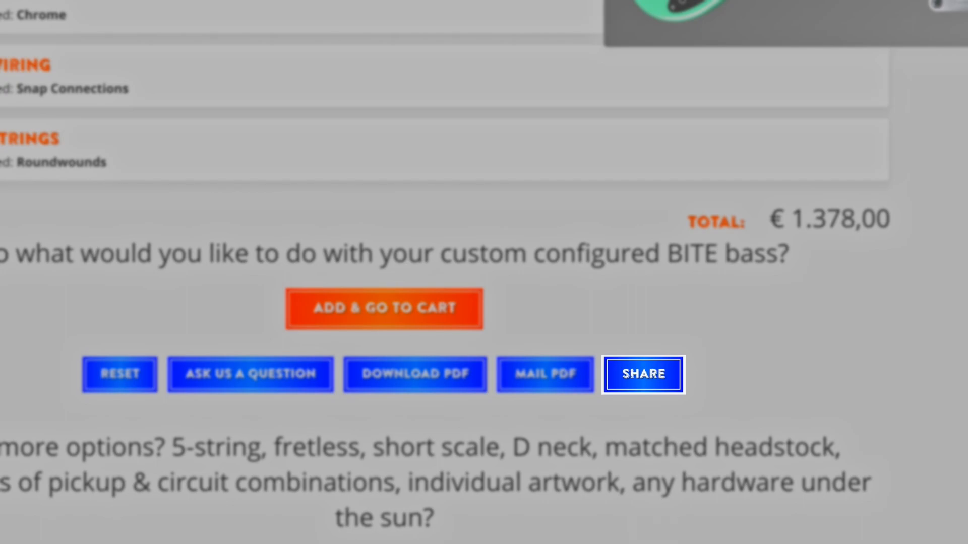
{"action": "left_click", "coordinate": [643, 374]}
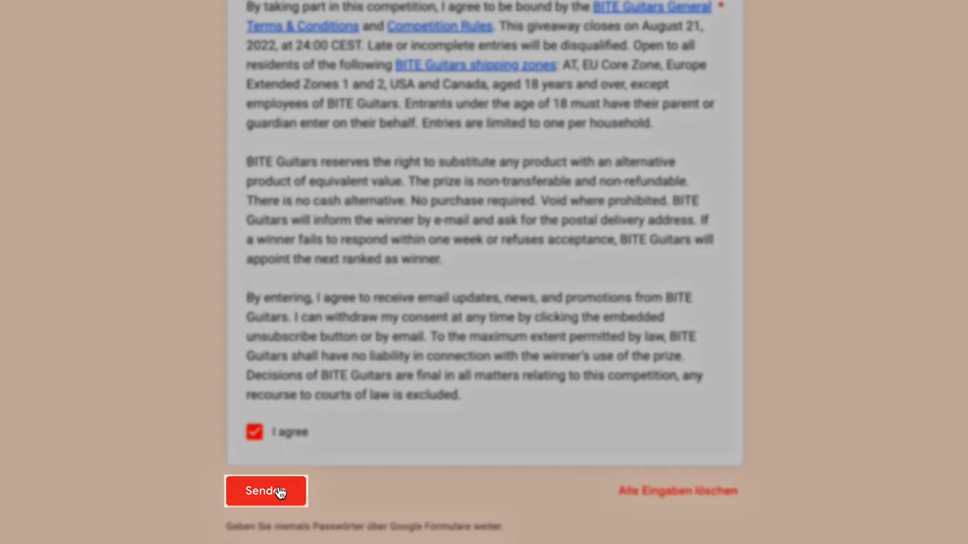
Step: Submit the giveaway entry form with the competition terms agreed
{"action": "left_click", "coordinate": [265, 491]}
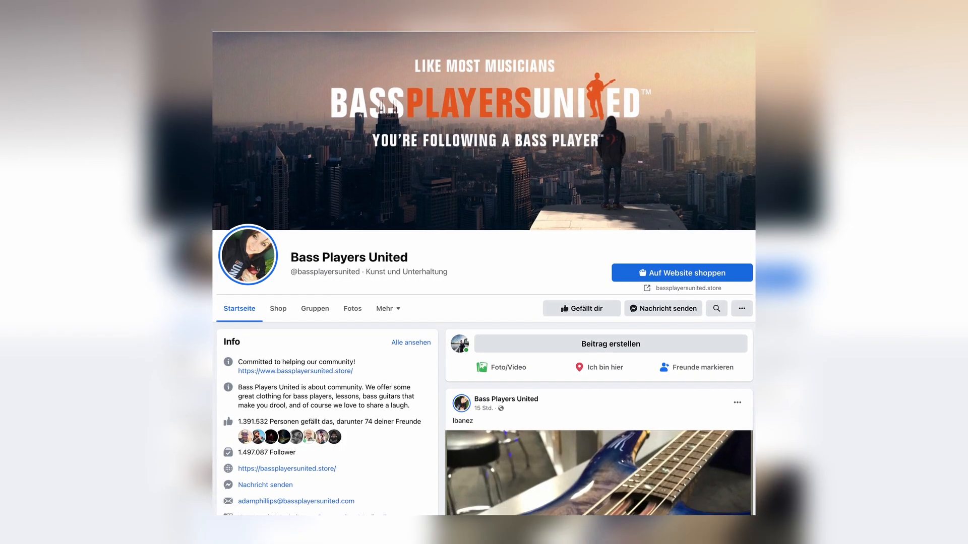
{"action": "scroll", "scroll_direction": "down", "scroll_amount": 3}
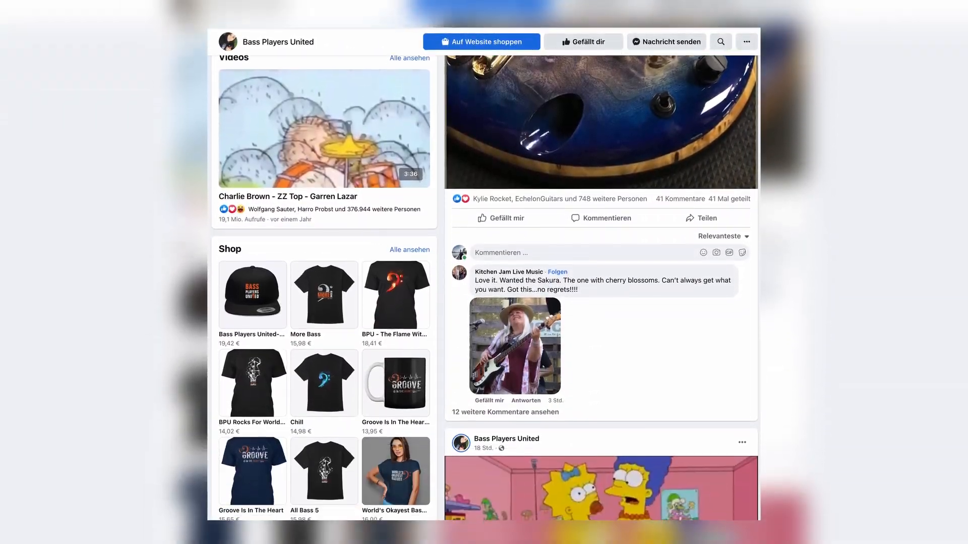
{"action": "scroll", "scroll_direction": "down", "scroll_amount": 3}
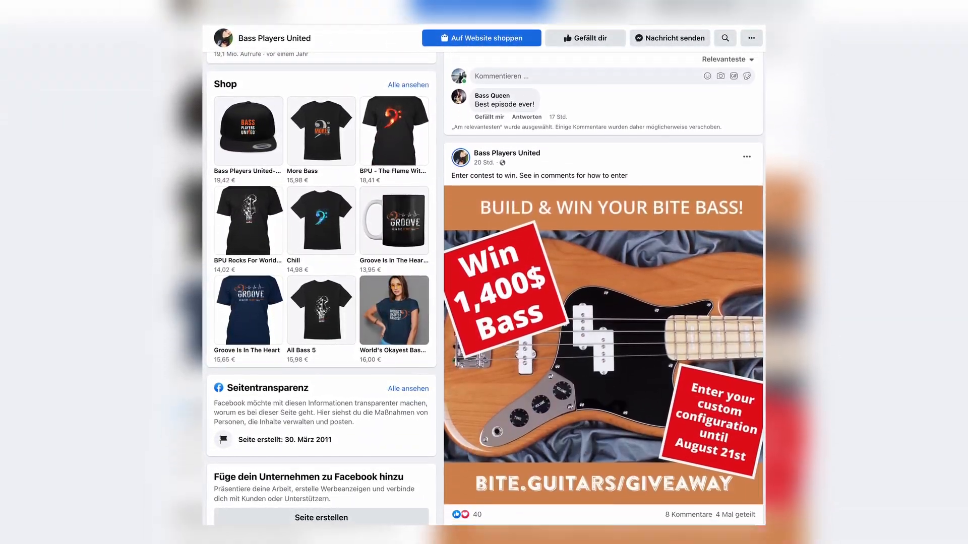